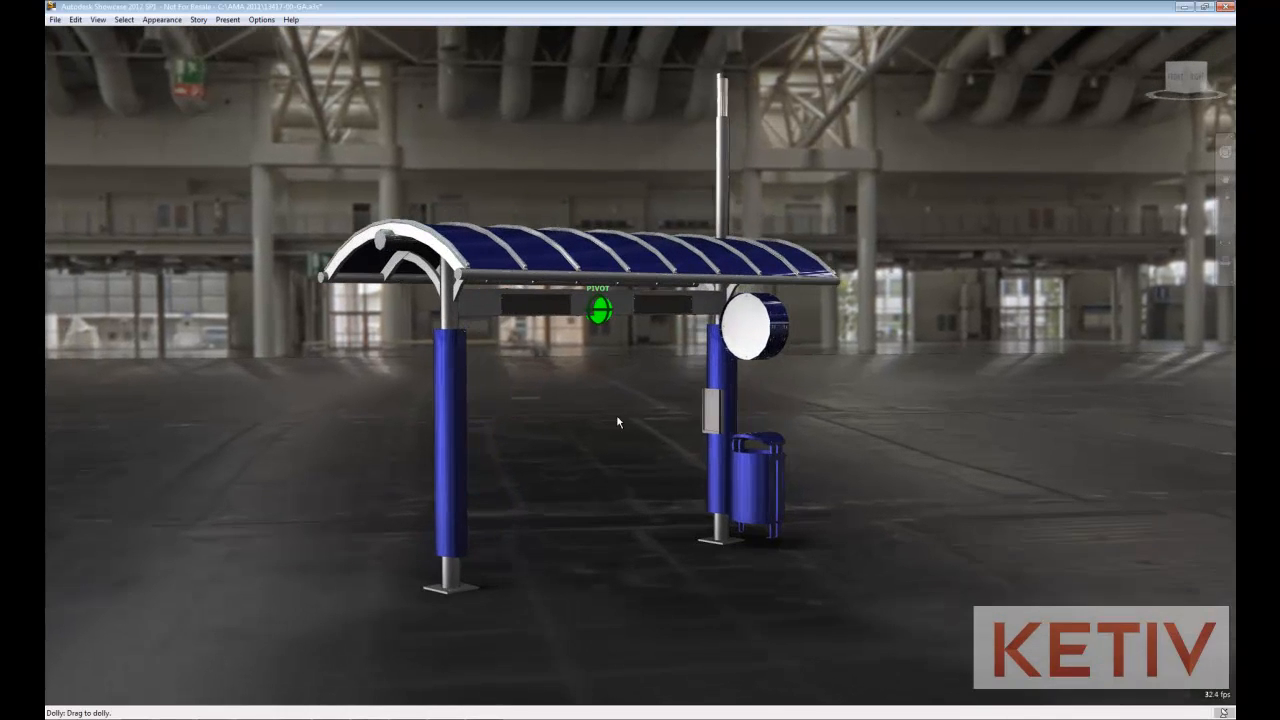
- Show the Material Library with the scene's materials from the Appearance menu
click(162, 19)
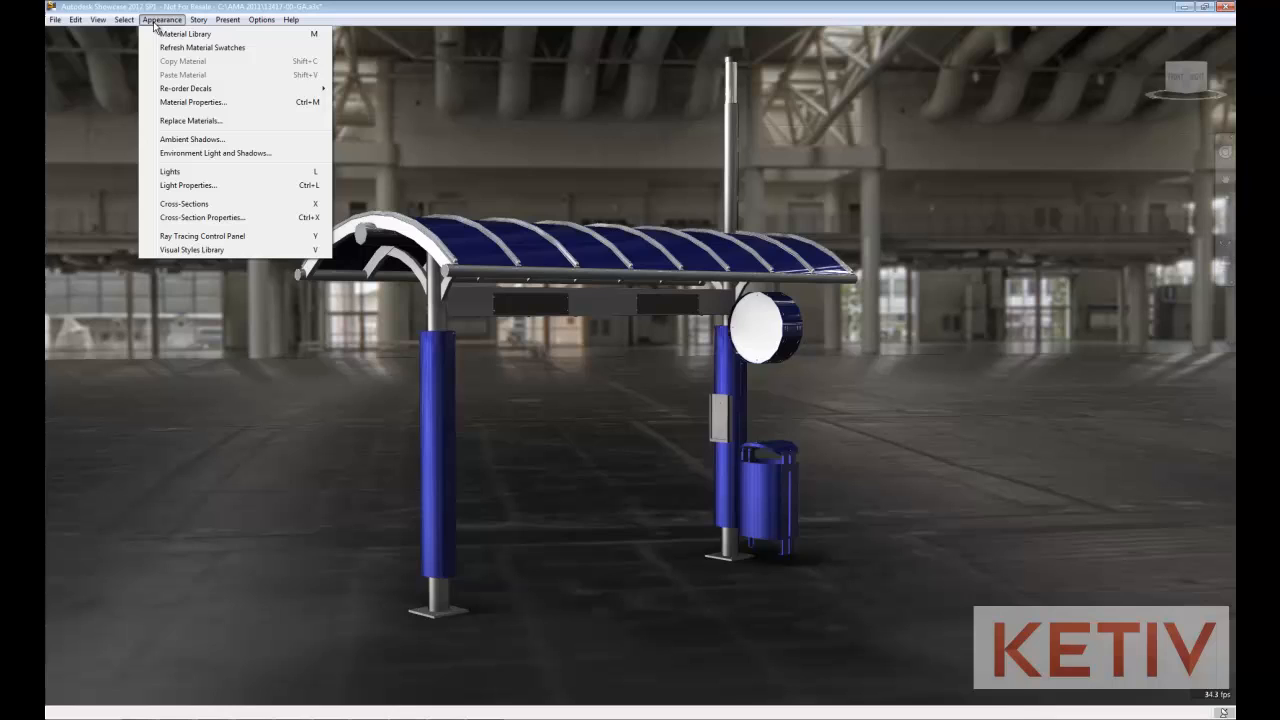
click(185, 33)
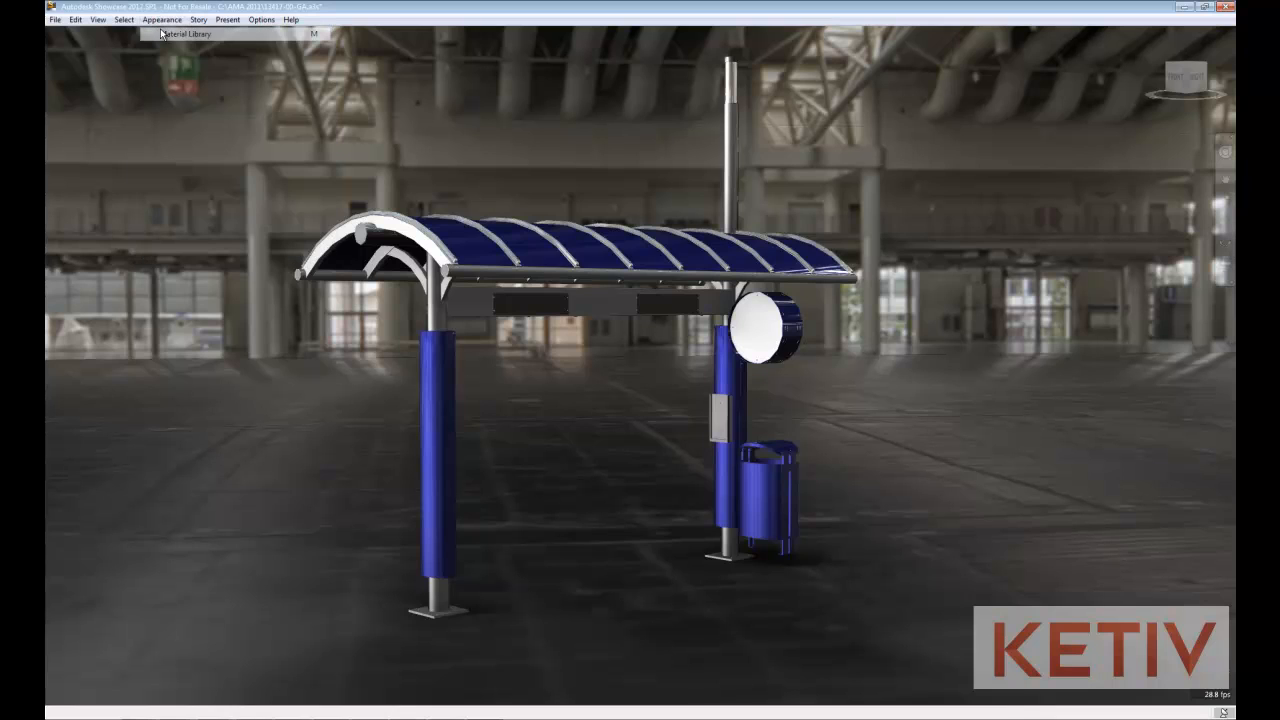
click(160, 19)
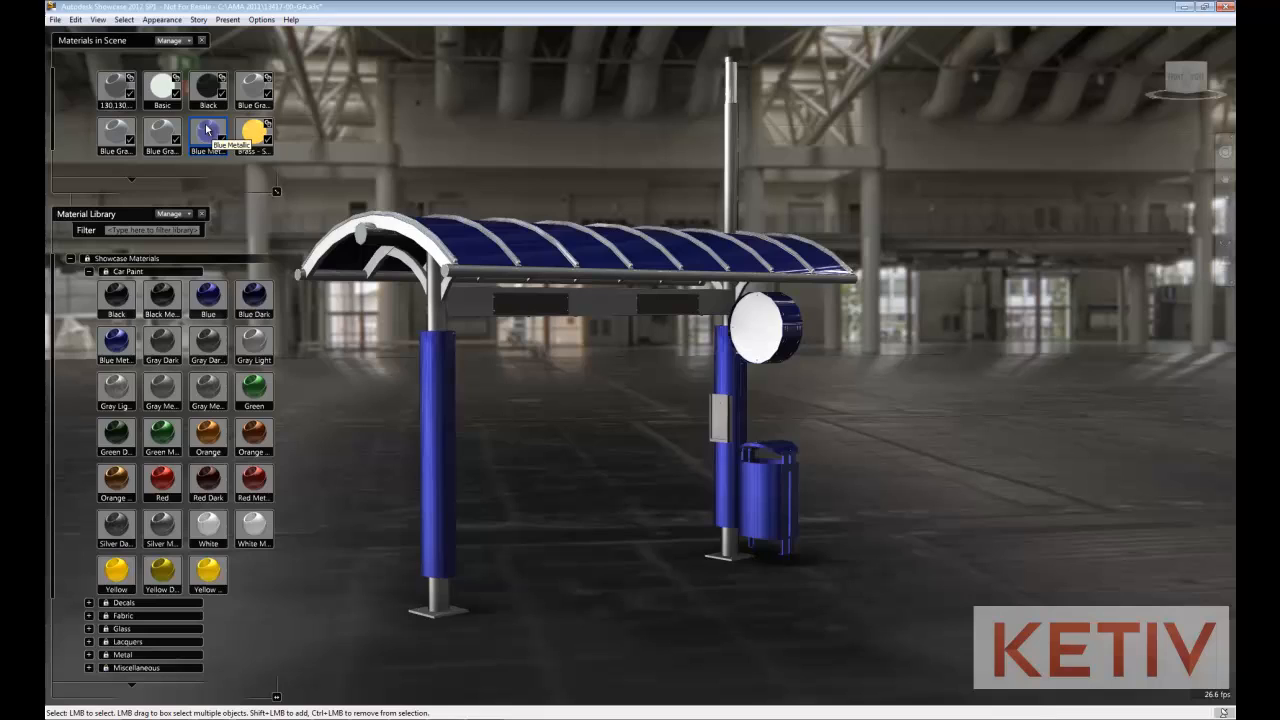
- Duplicate the Blue Metallic material and bring up the copy's context options for renaming
right_click(207, 133)
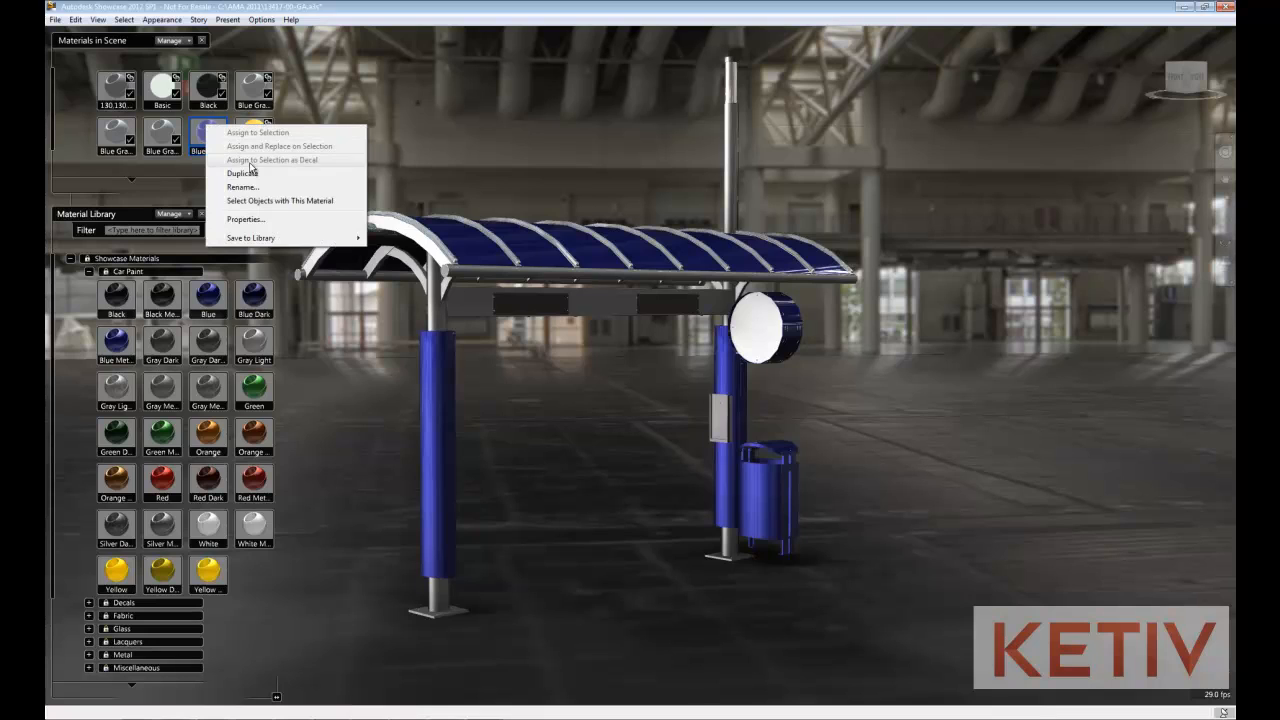
click(242, 172)
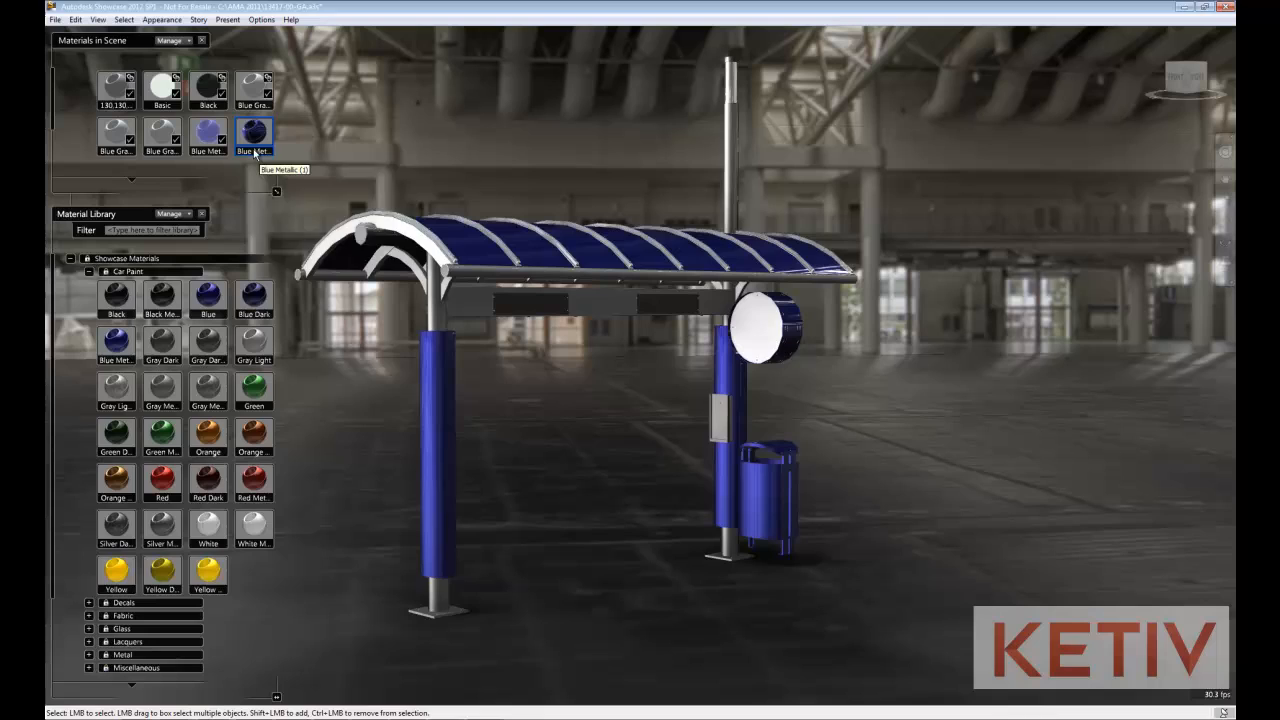
right_click(253, 133)
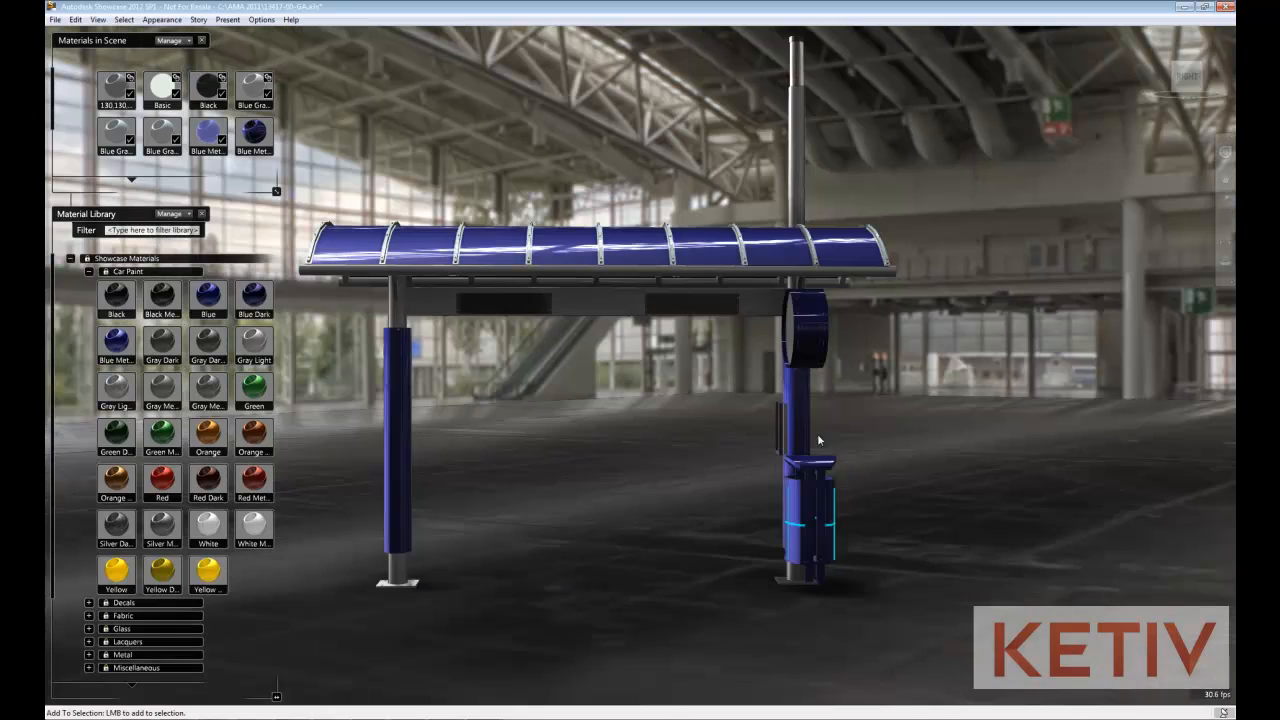
mouse_move(254, 133)
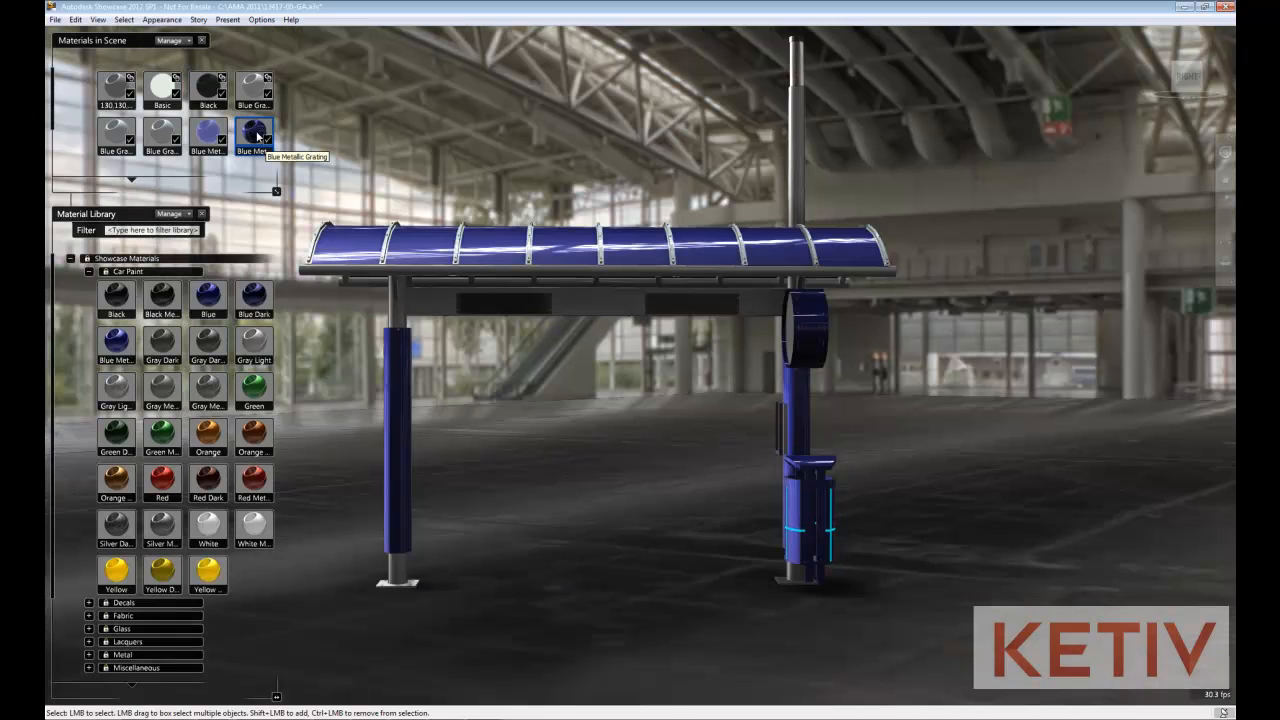
- Open Blue Metallic Grating's properties and set Transparency to use an image file
right_click(254, 133)
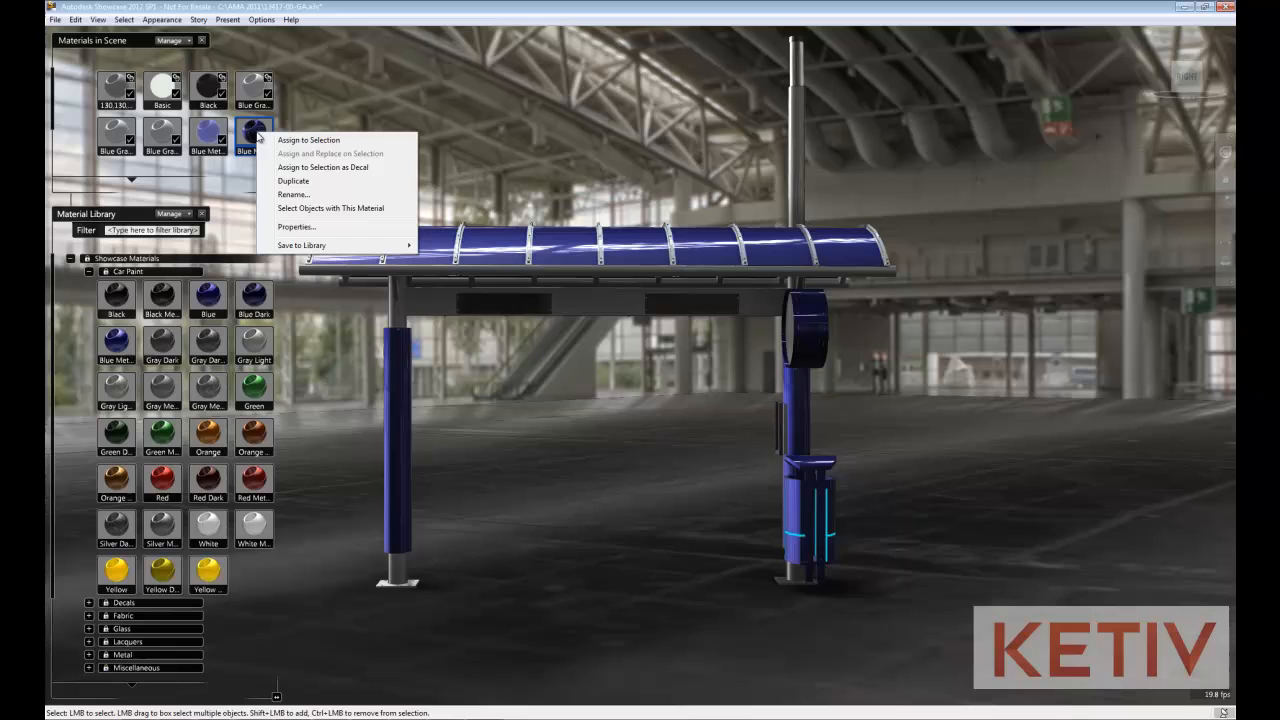
click(330, 153)
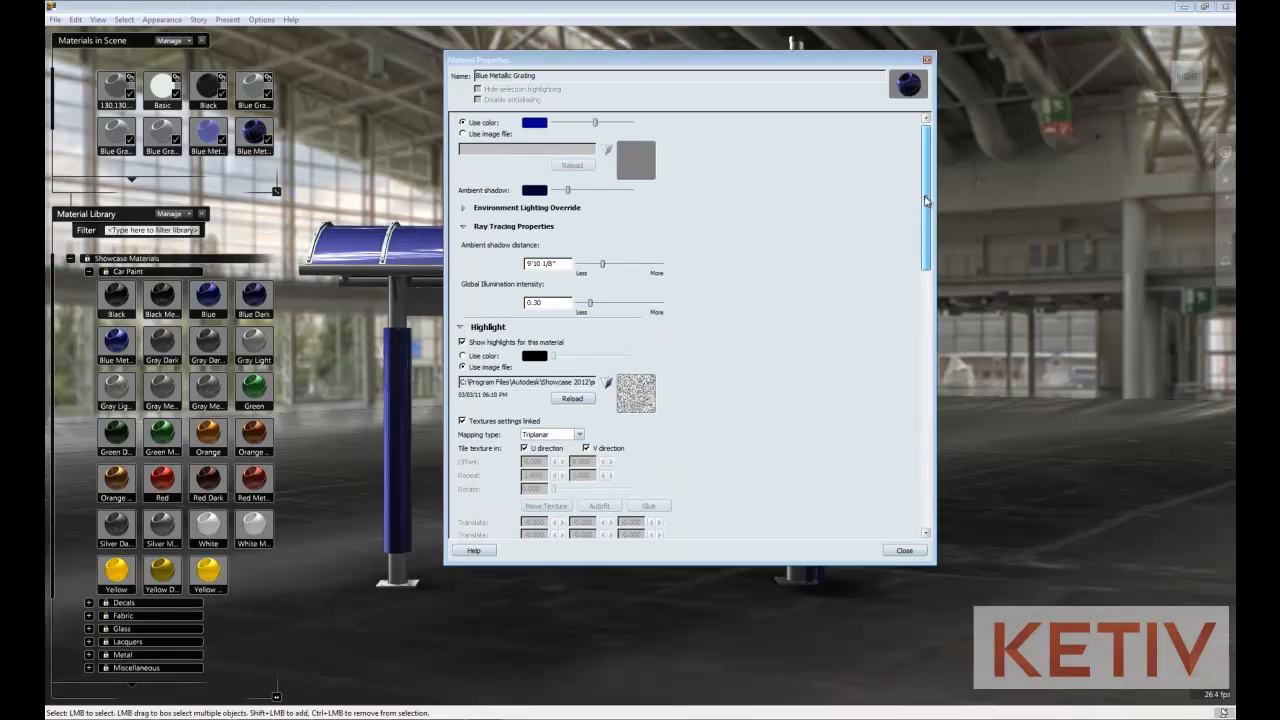
scroll(down, 3)
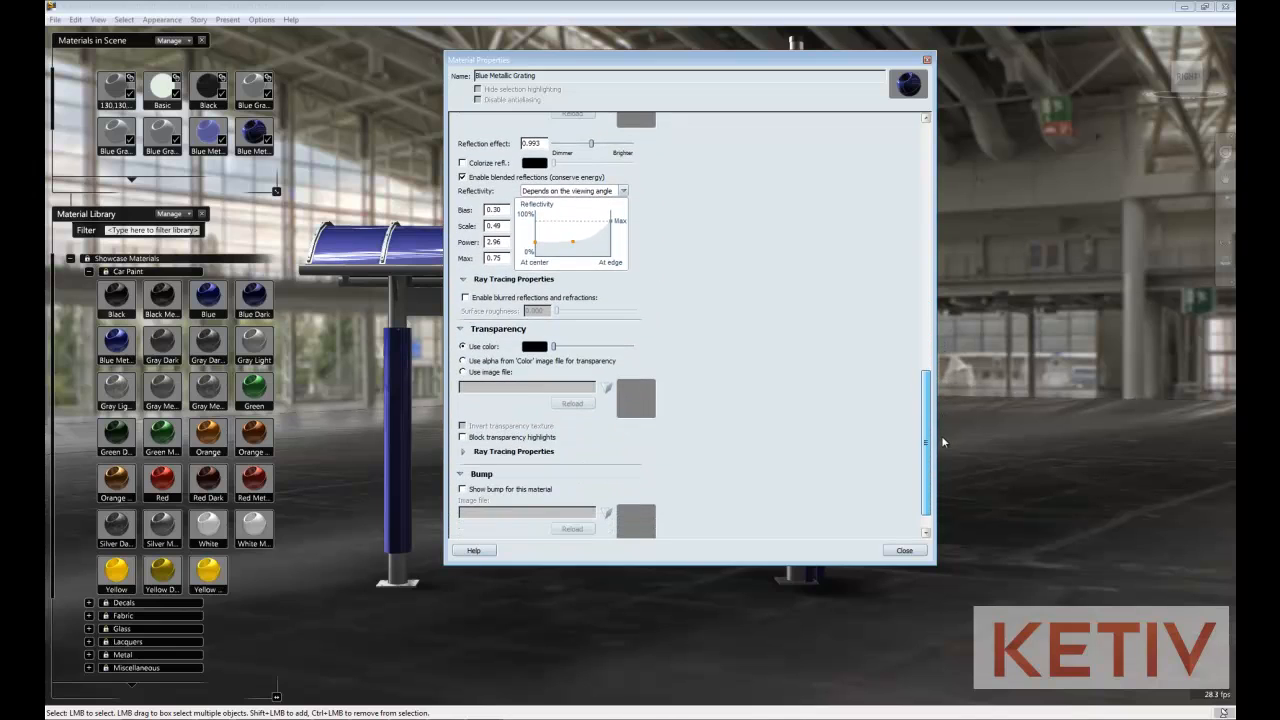
scroll(down, 3)
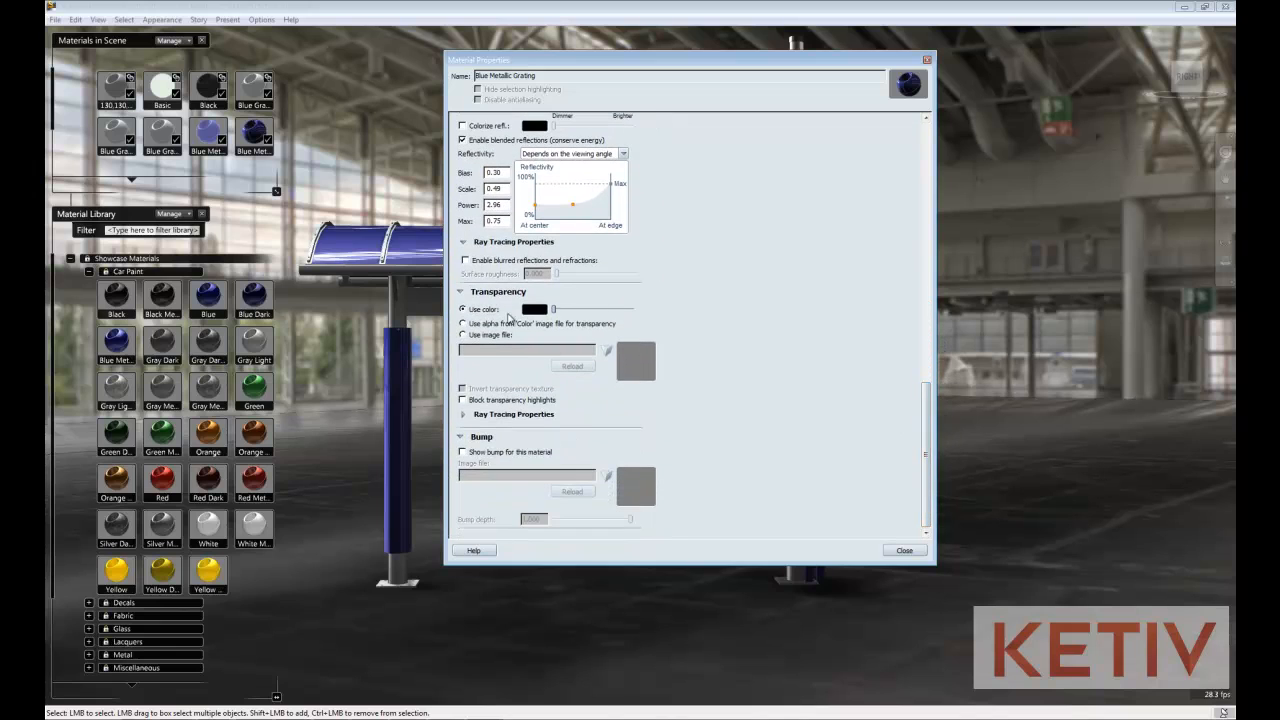
click(463, 335)
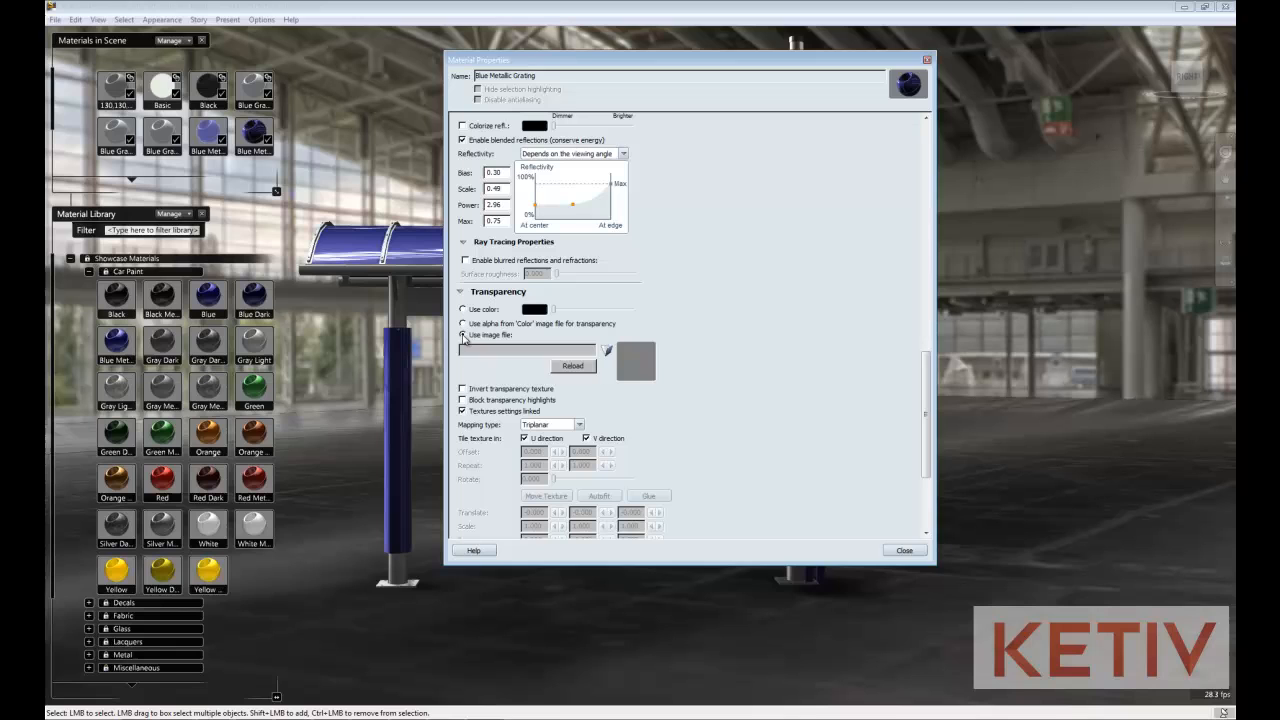
- Load metalGrill_TransparencyMap.png as the grating material's transparency image
click(605, 350)
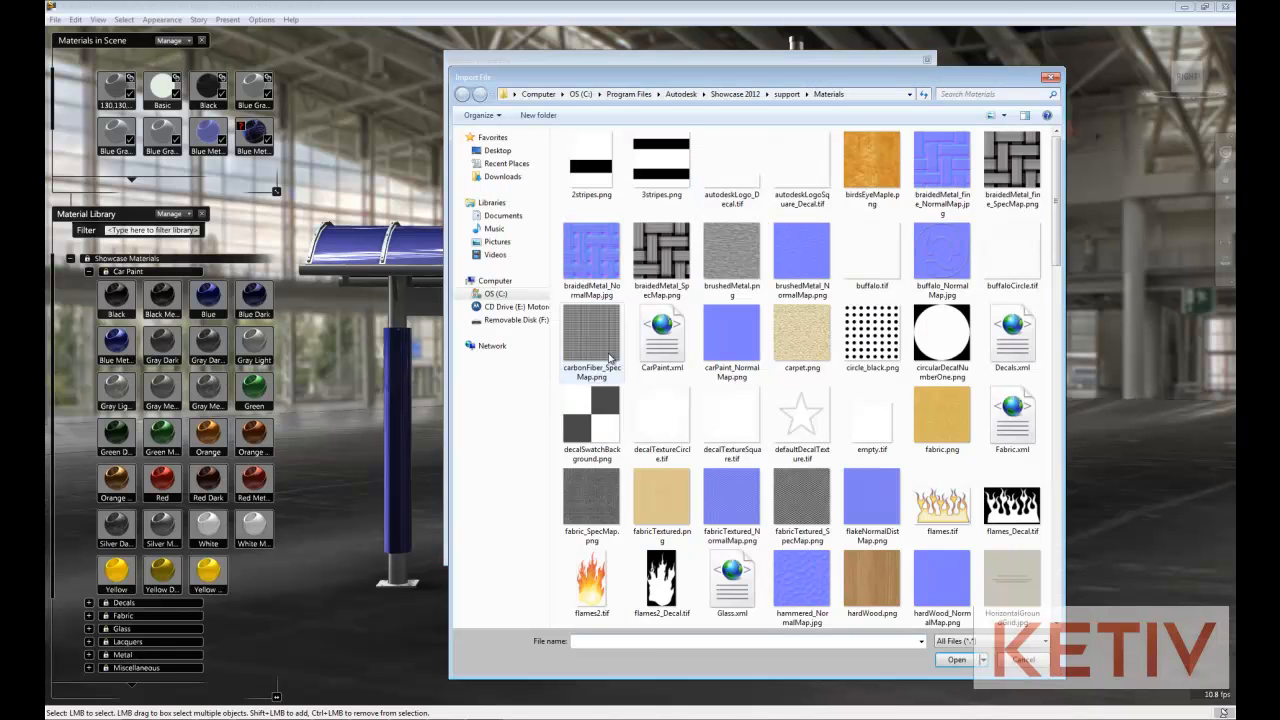
scroll(down, 3)
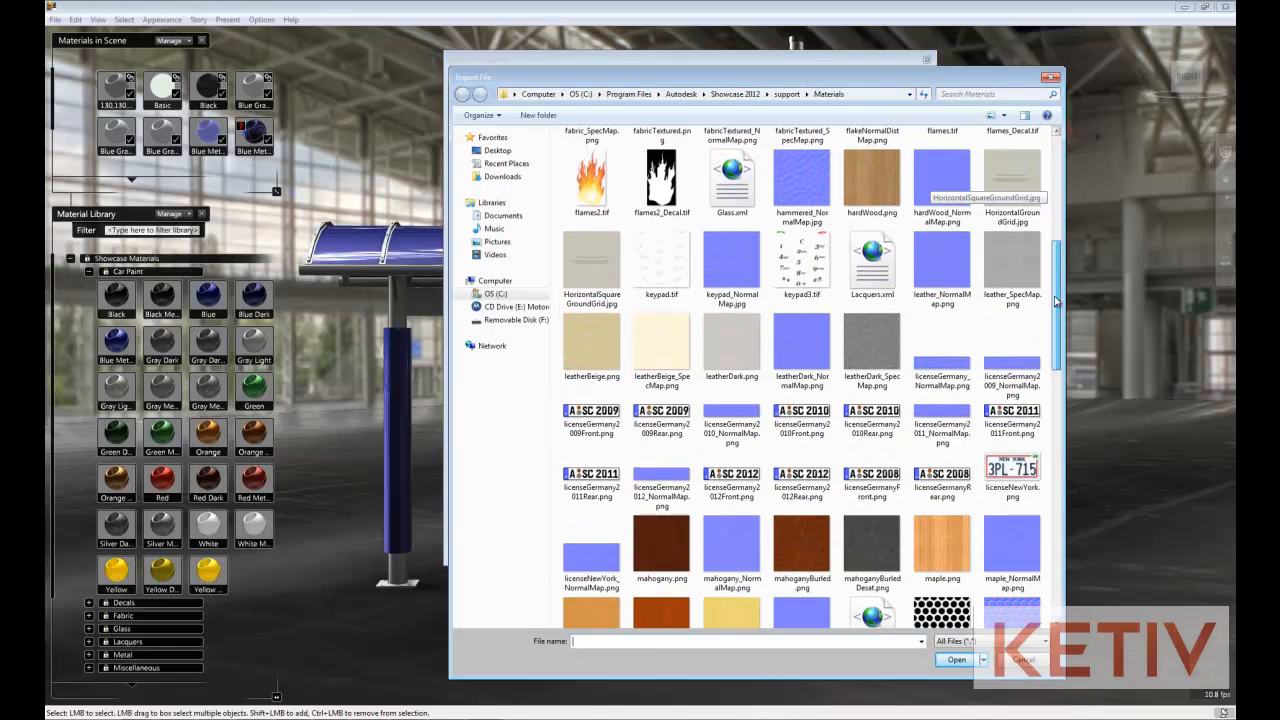
scroll(down, 3)
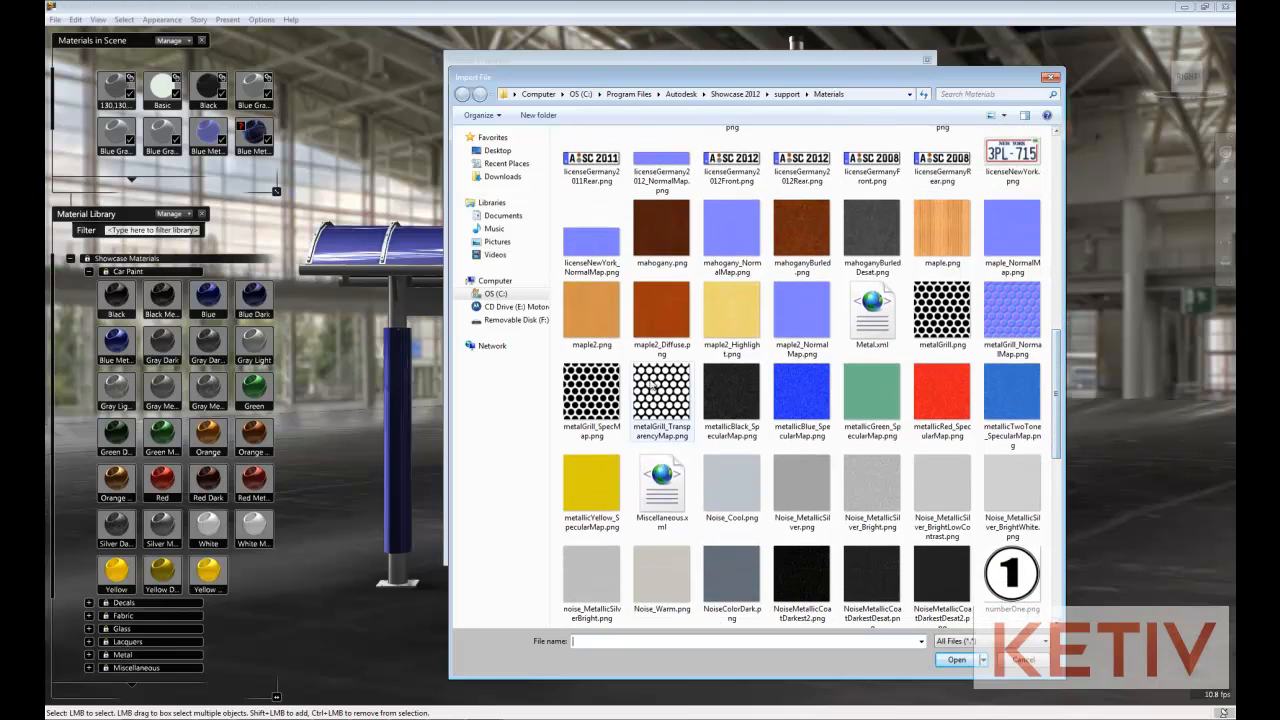
click(661, 394)
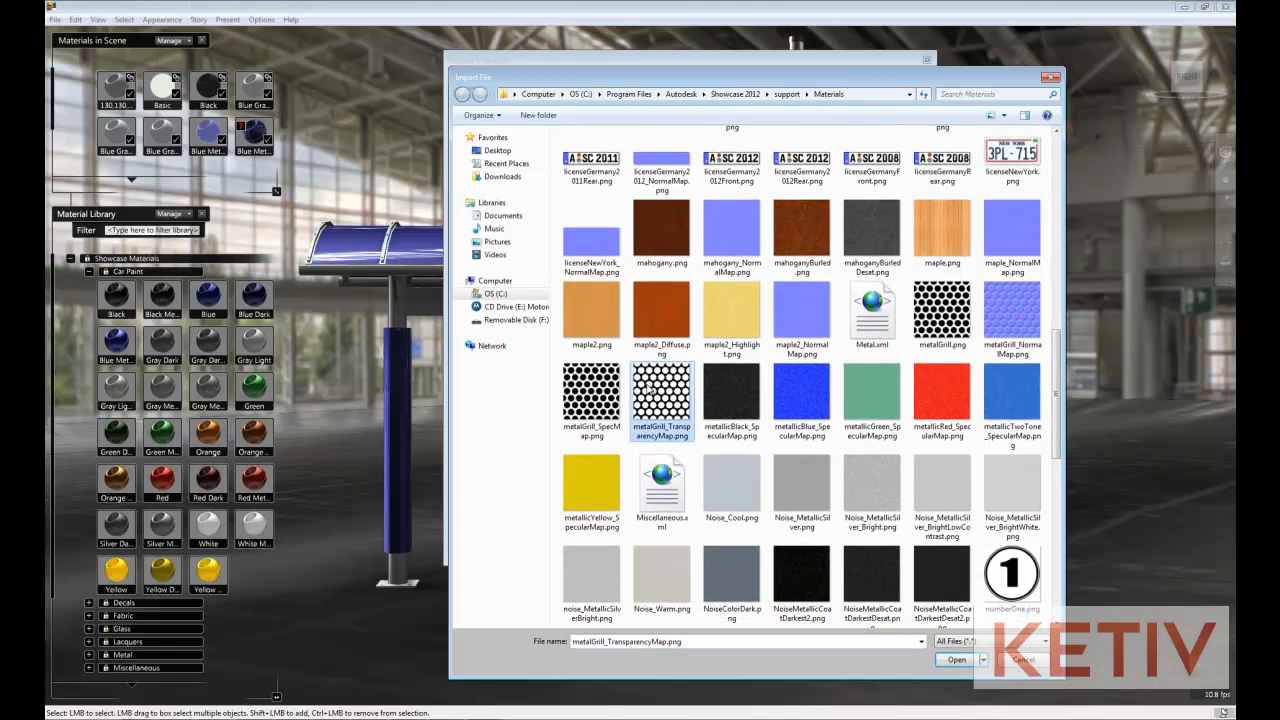
click(955, 659)
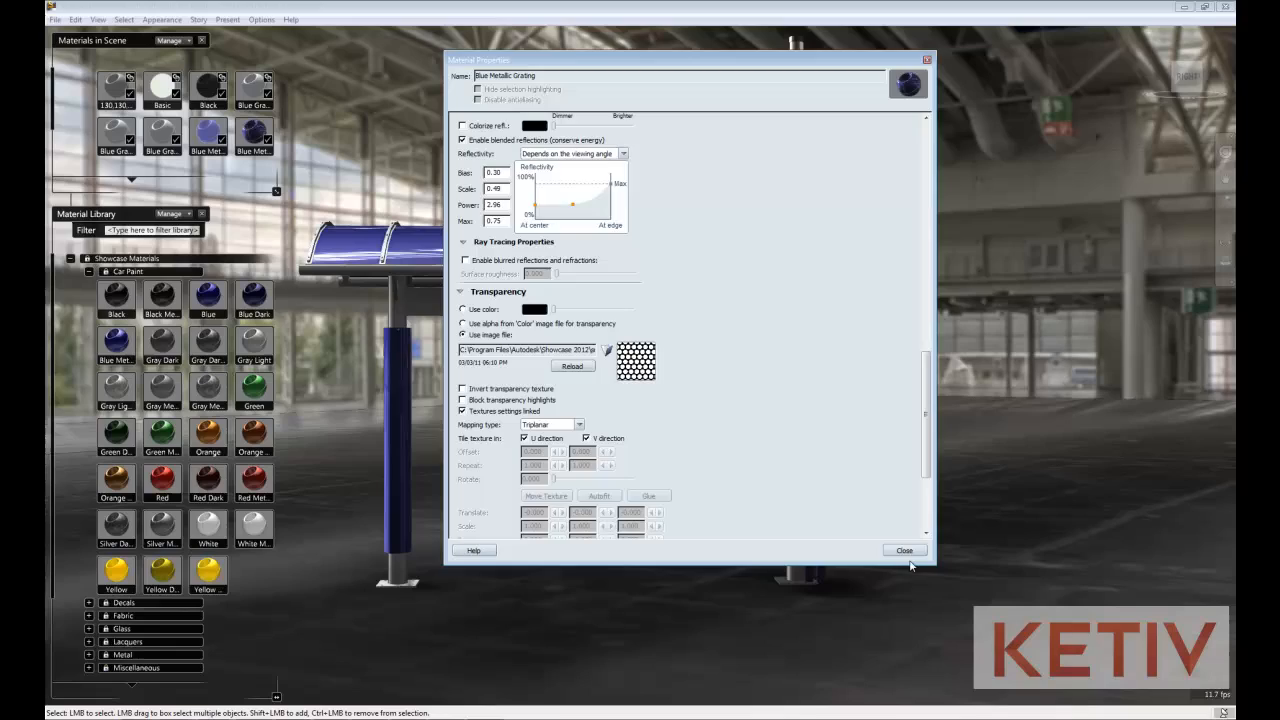
- Close Material Properties and orbit back to a front view of the bus shelter
click(903, 550)
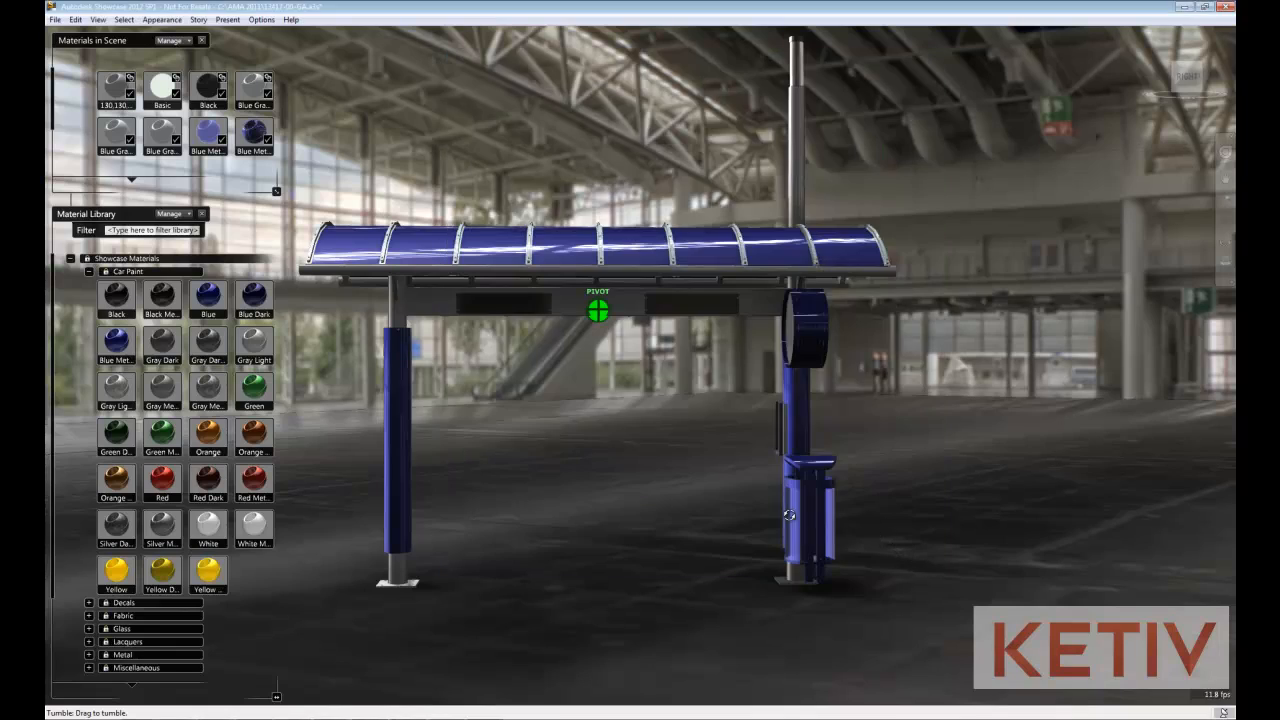
drag(790, 515, 625, 548)
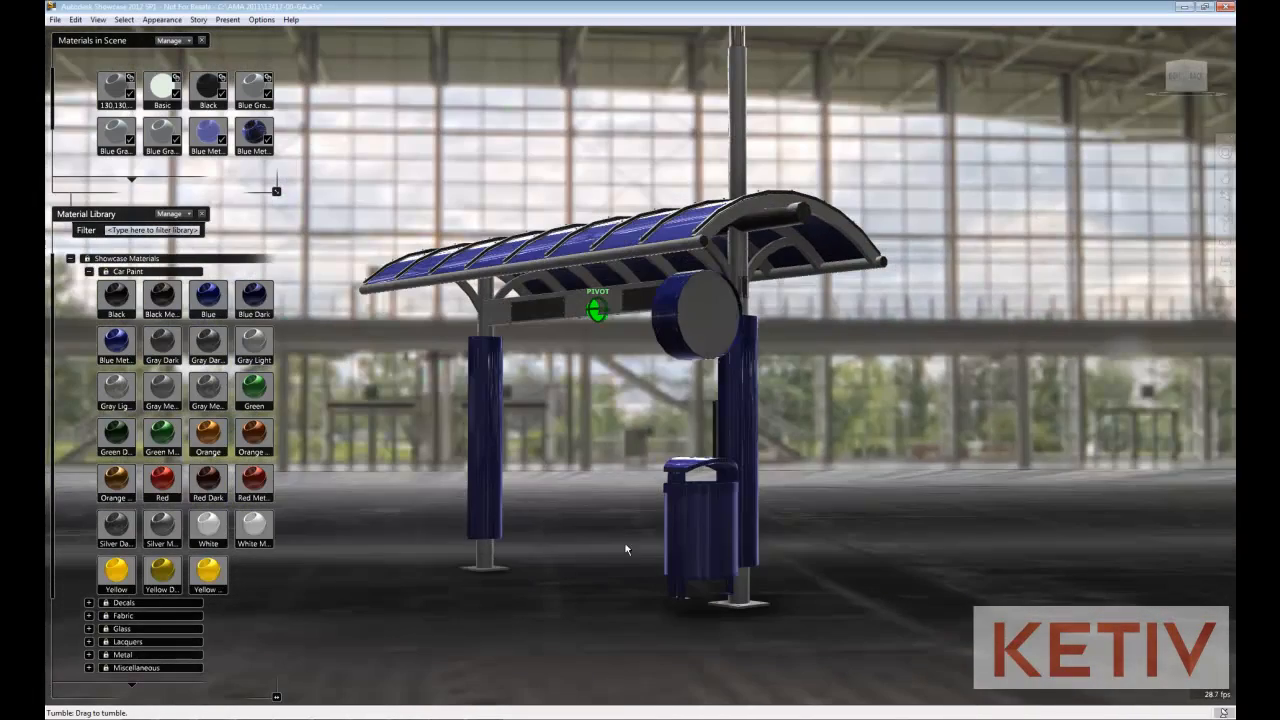
drag(625, 548, 825, 535)
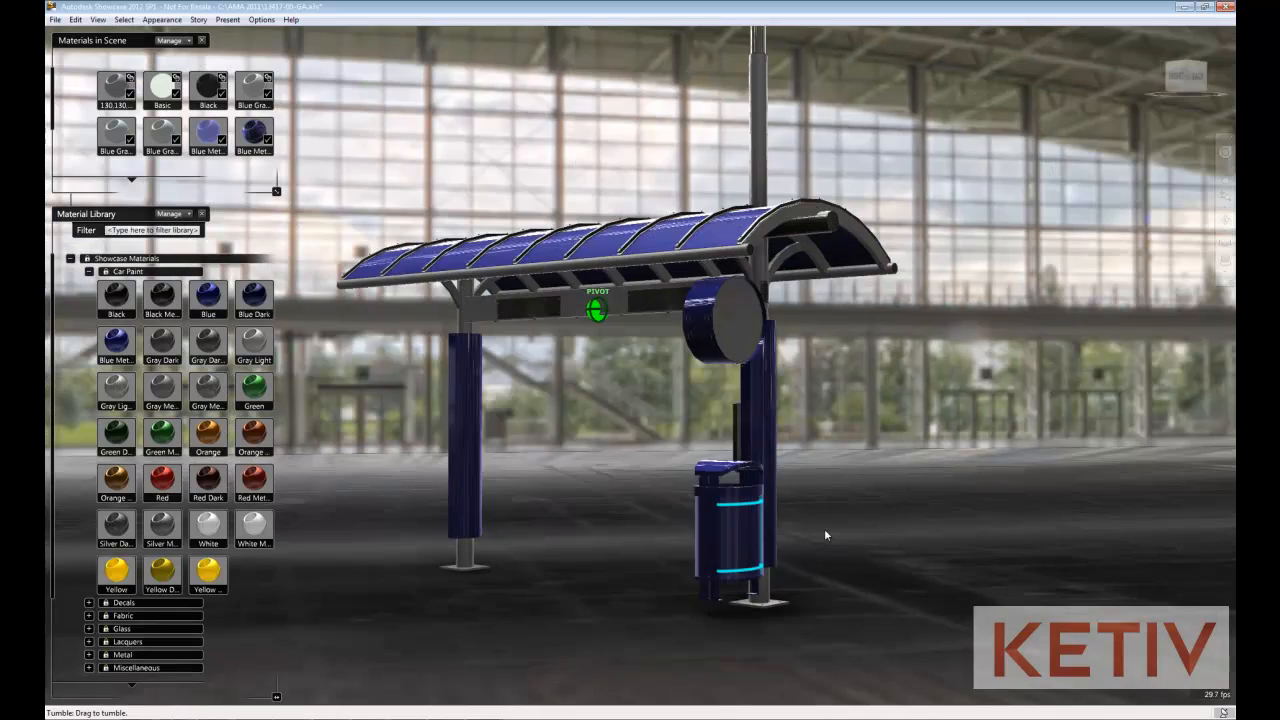
drag(825, 535, 800, 510)
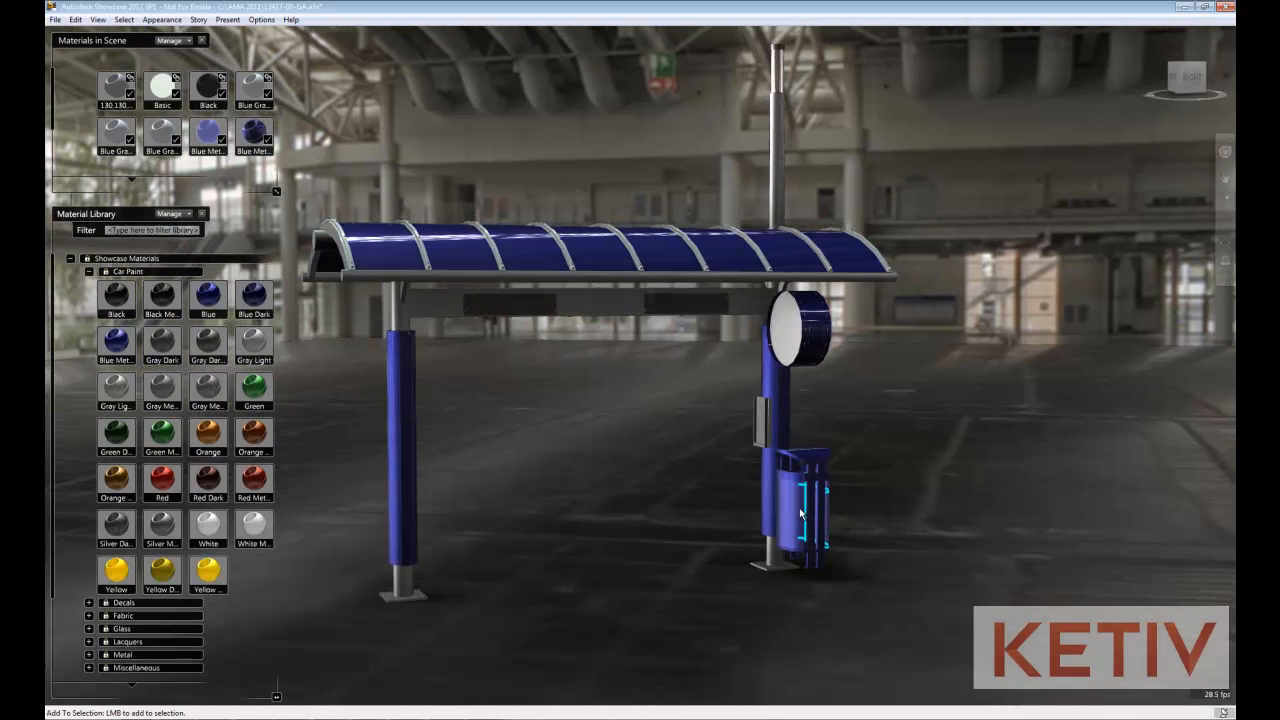
mouse_move(252, 133)
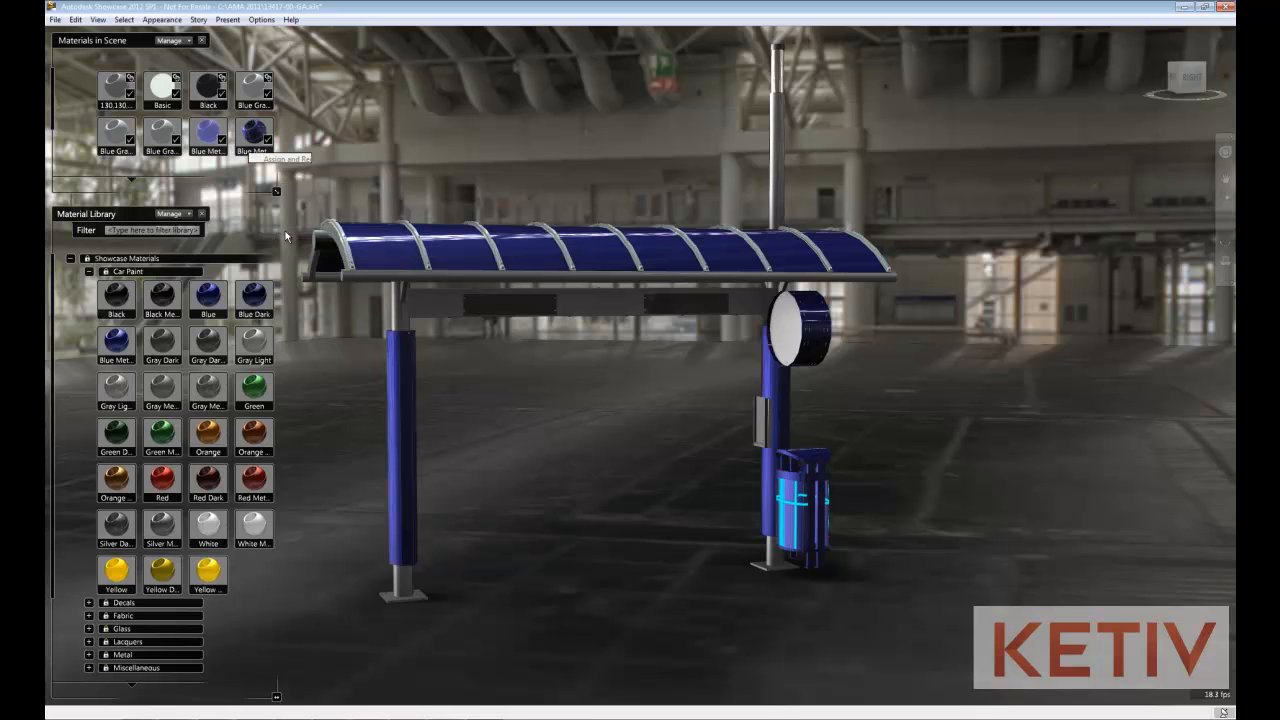
- Set the grating material's transparency texture scale to 25
double_click(253, 137)
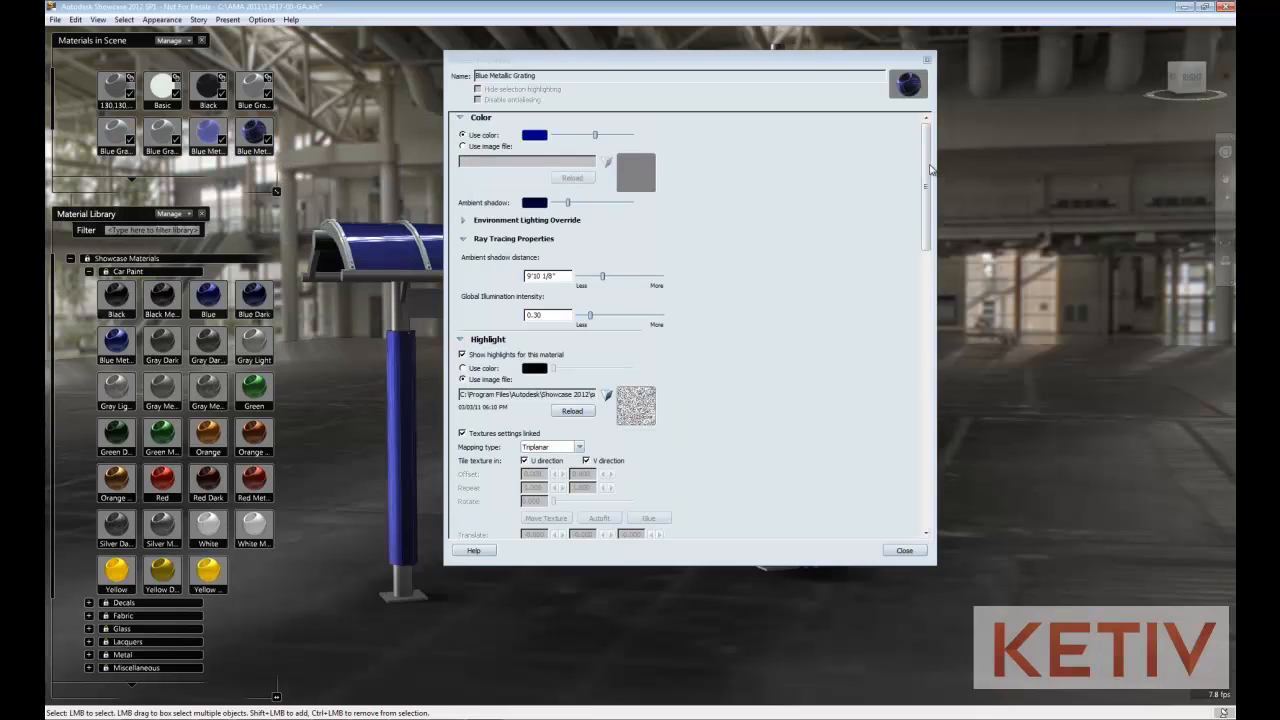
scroll(down, 3)
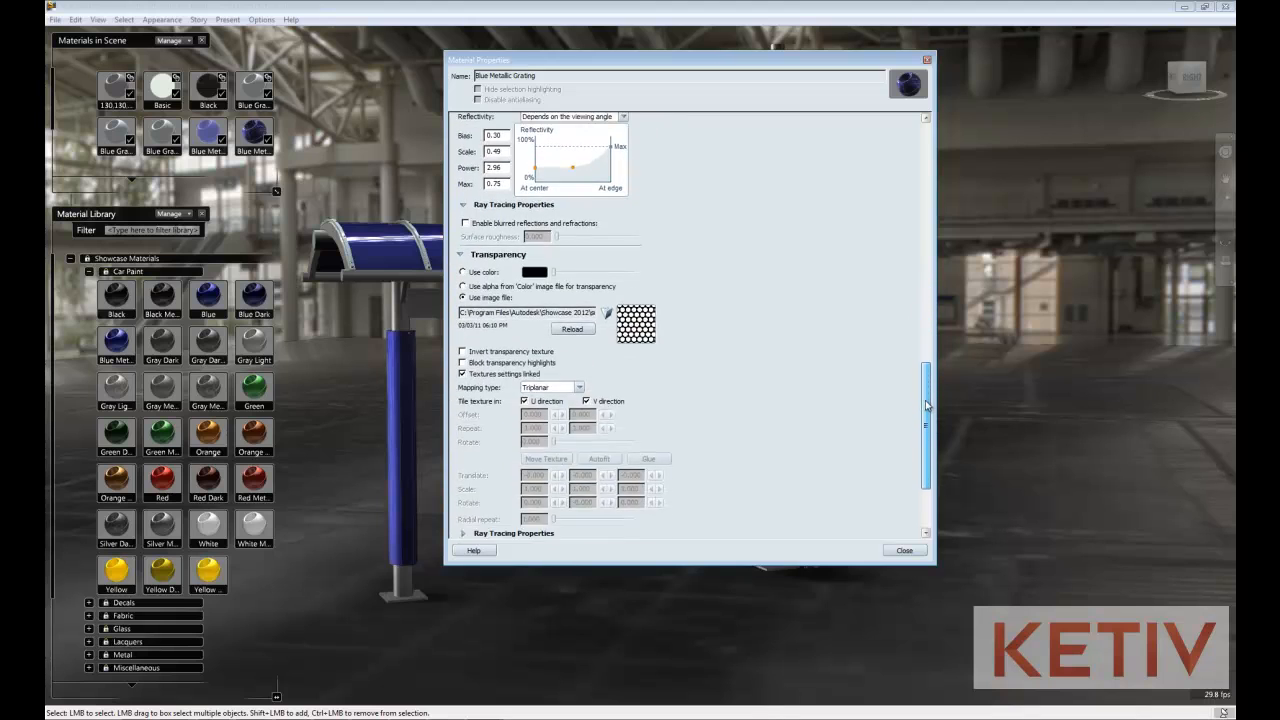
scroll(down, 3)
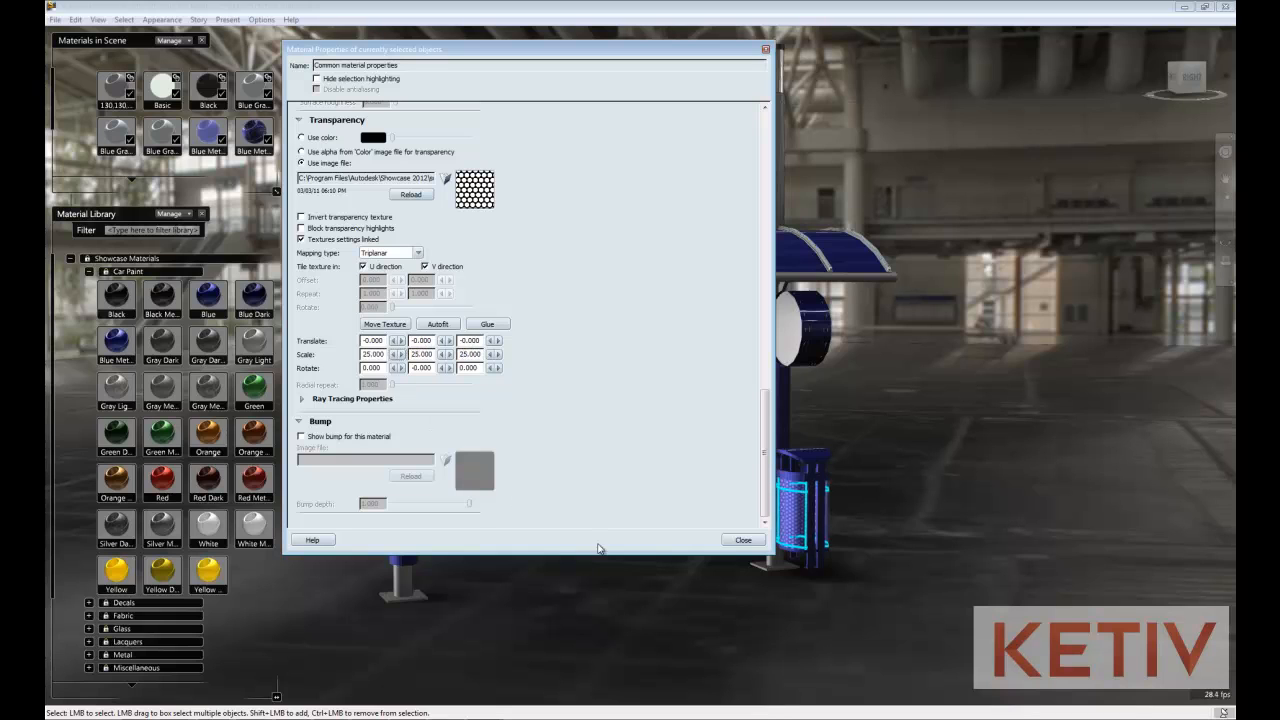
click(743, 540)
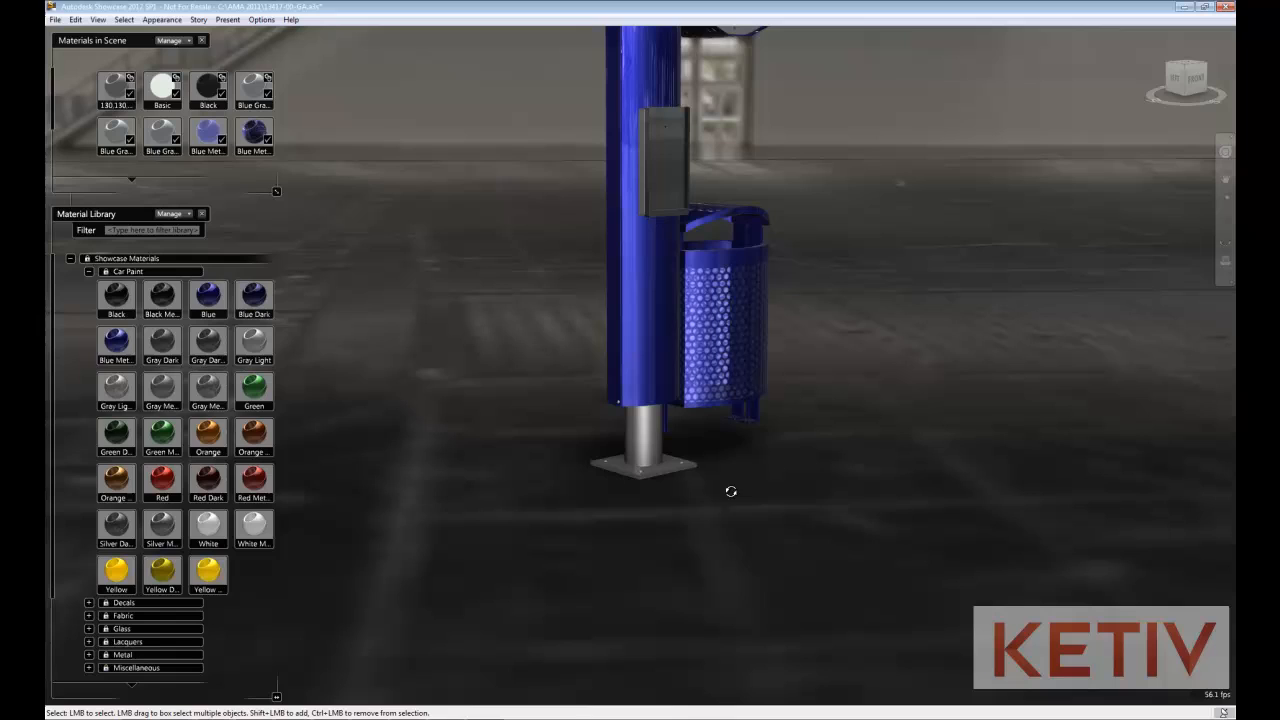
drag(730, 491, 560, 443)
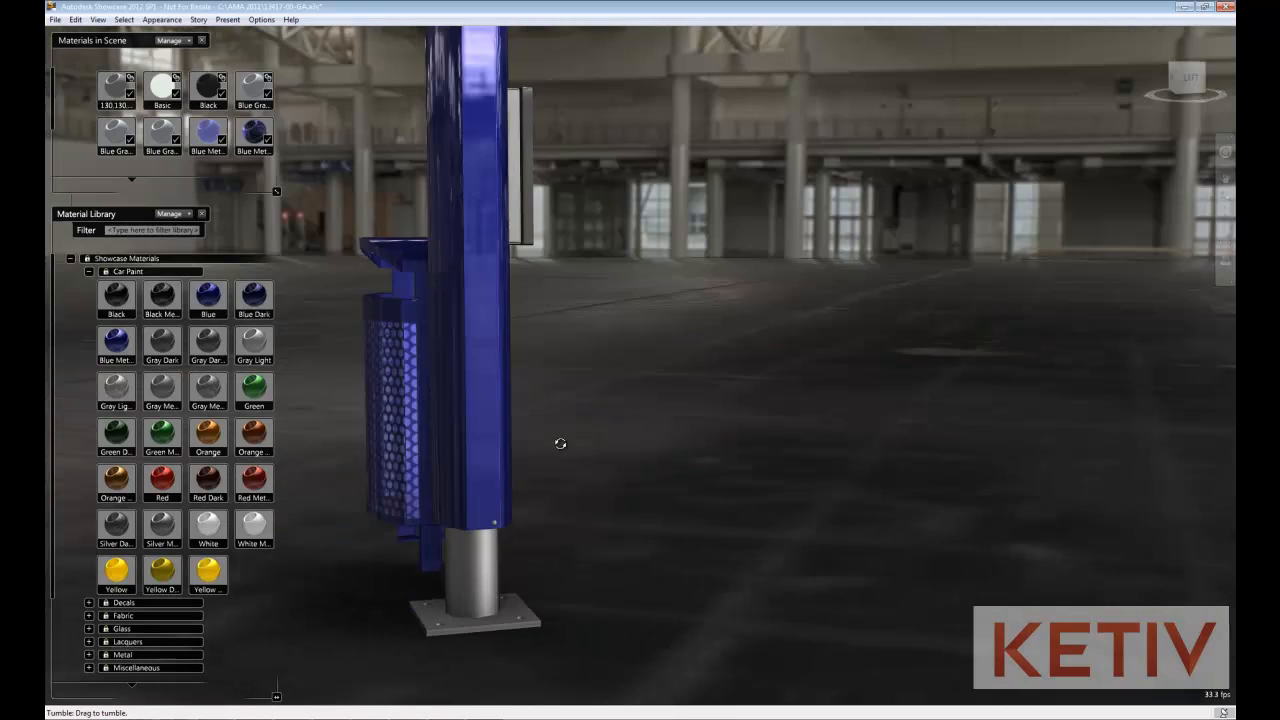
drag(560, 443, 870, 370)
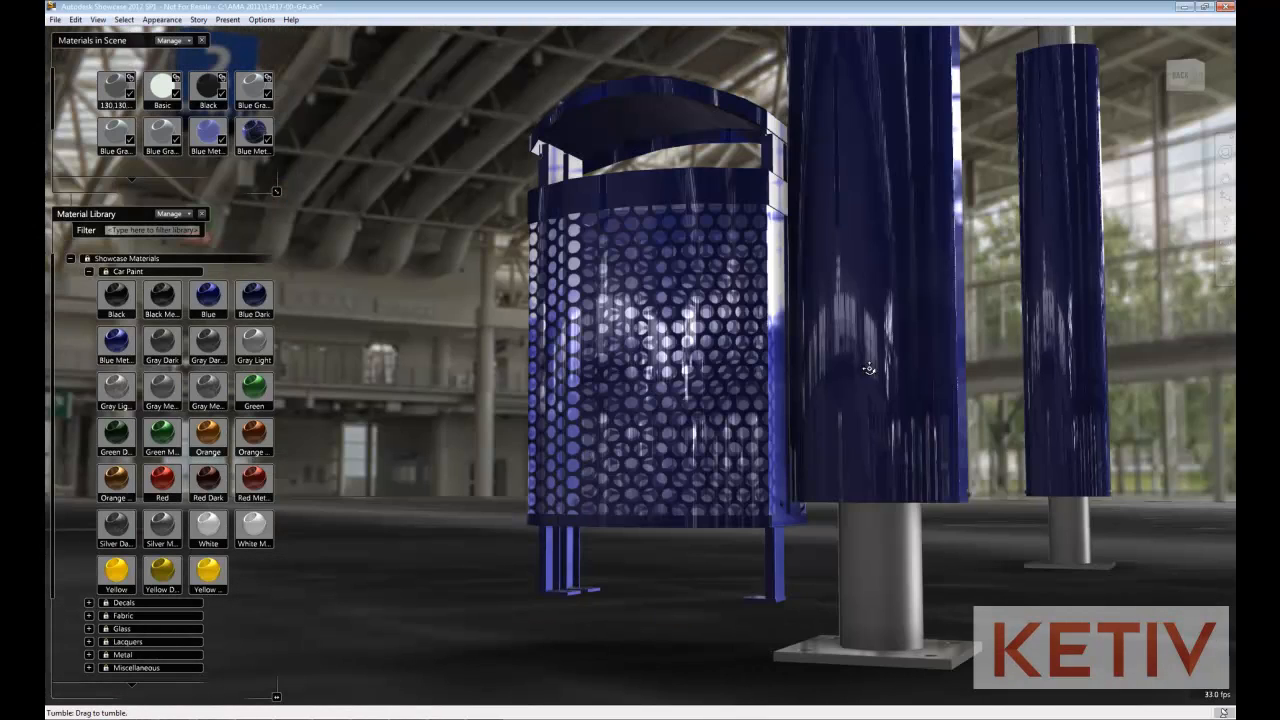
drag(870, 370, 720, 362)
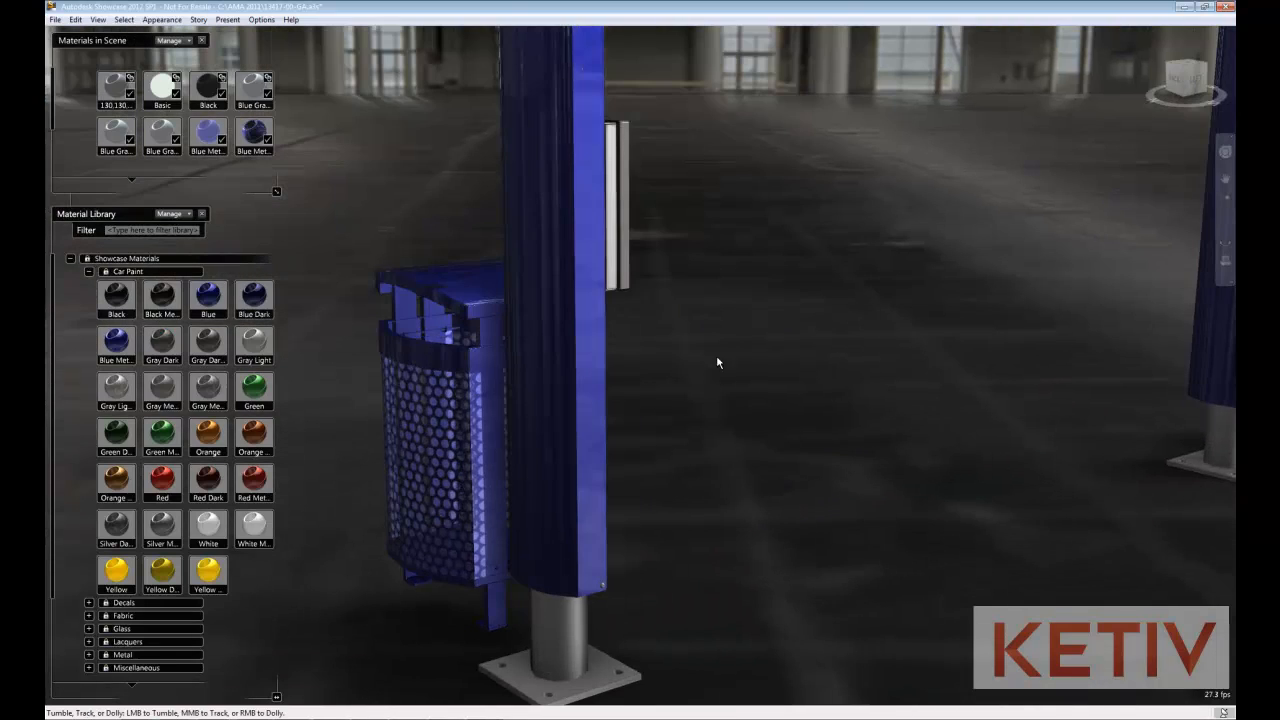
drag(717, 362, 693, 510)
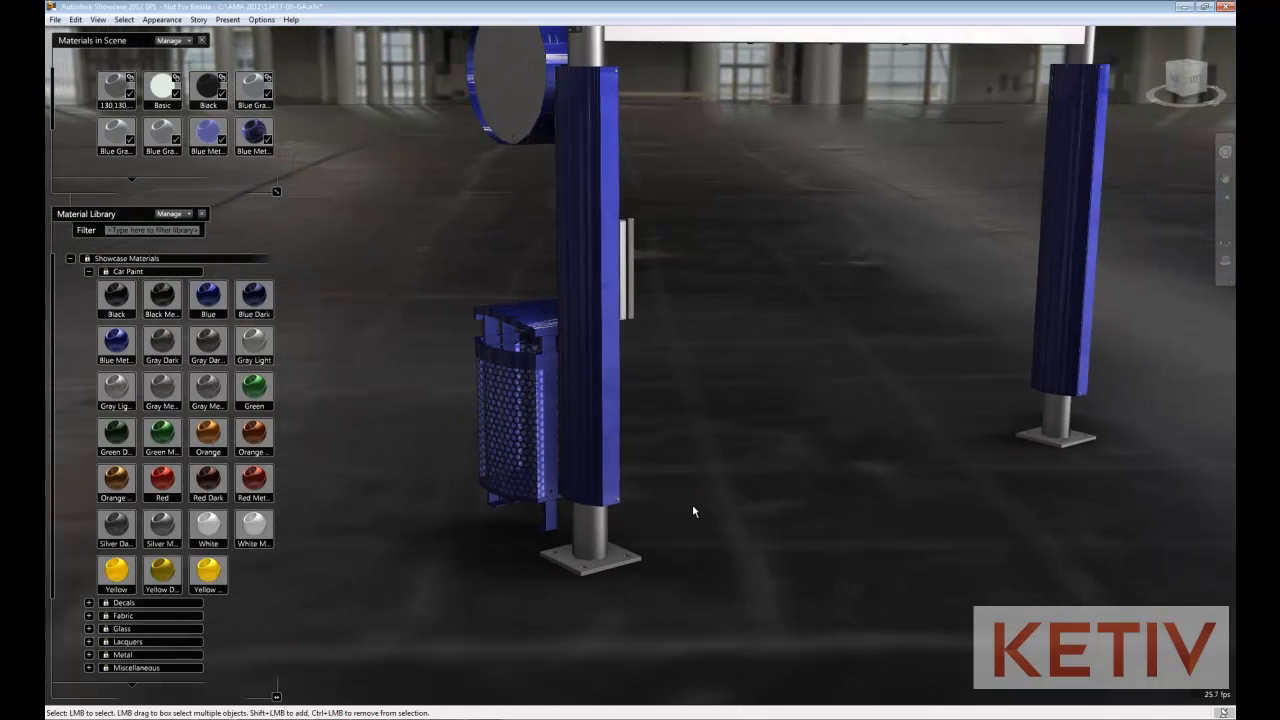